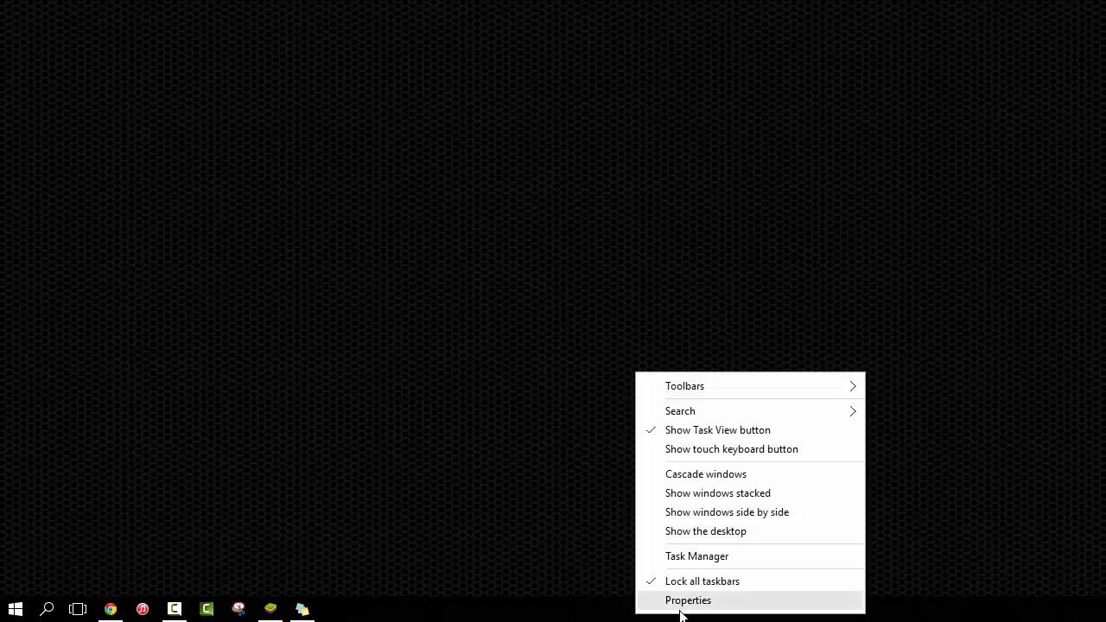
Browse the taskbar properties' Navigation and Toolbars tabs, then bring up the desktop menu
click(688, 599)
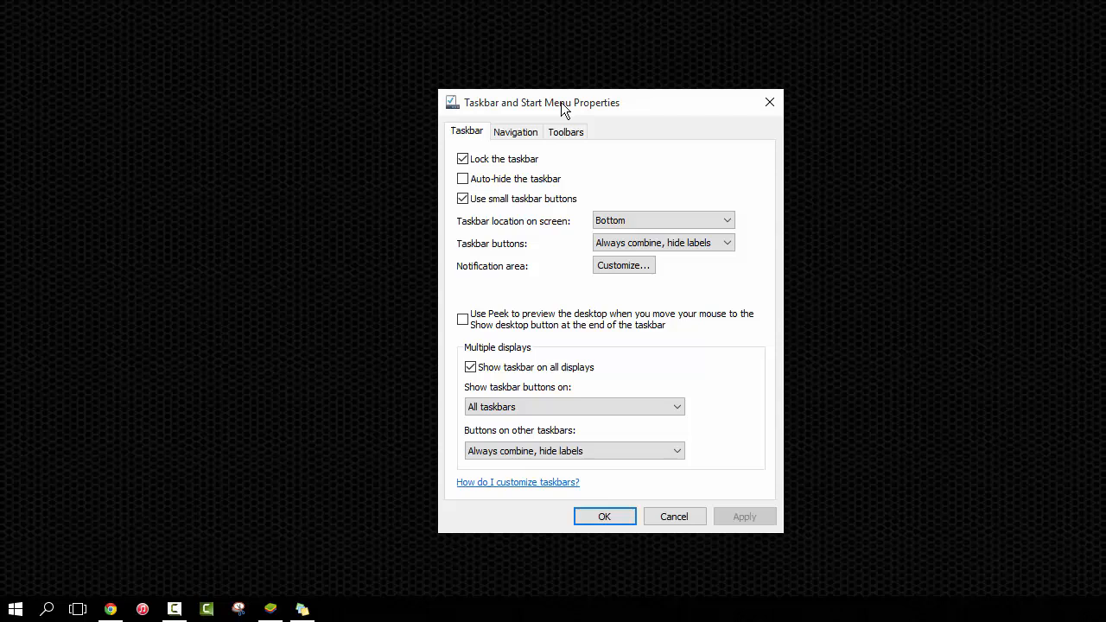
click(515, 131)
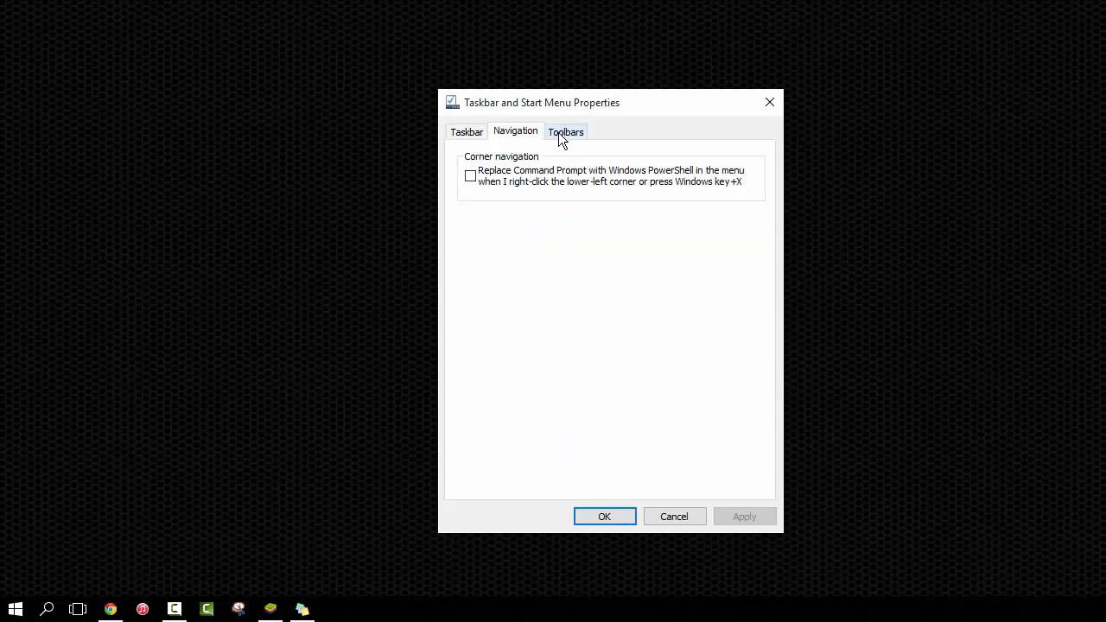
click(466, 131)
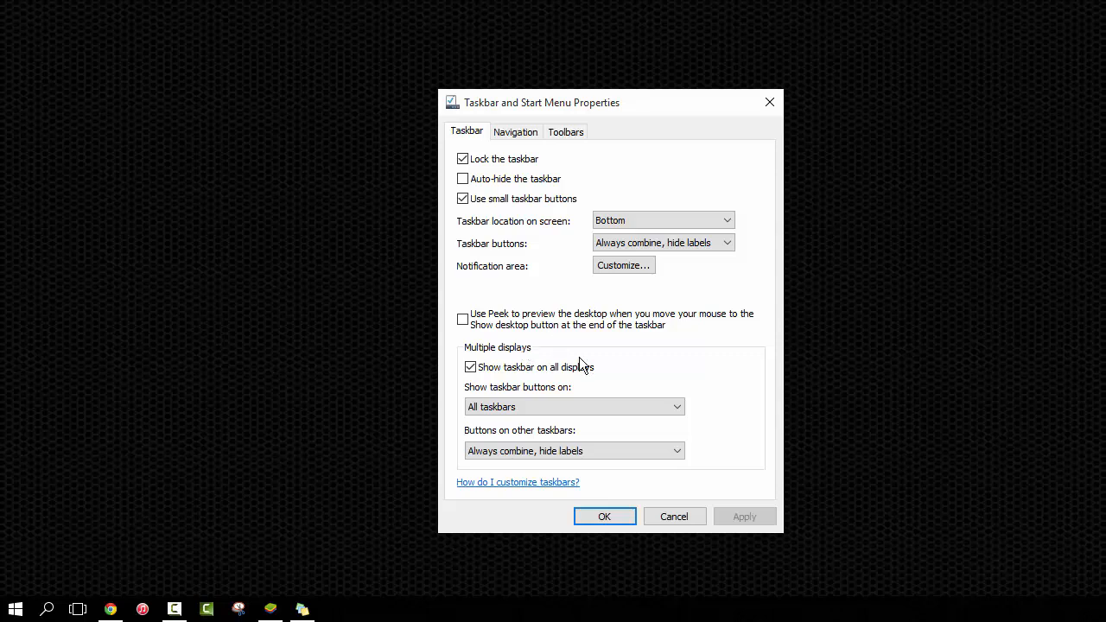
right_click(635, 372)
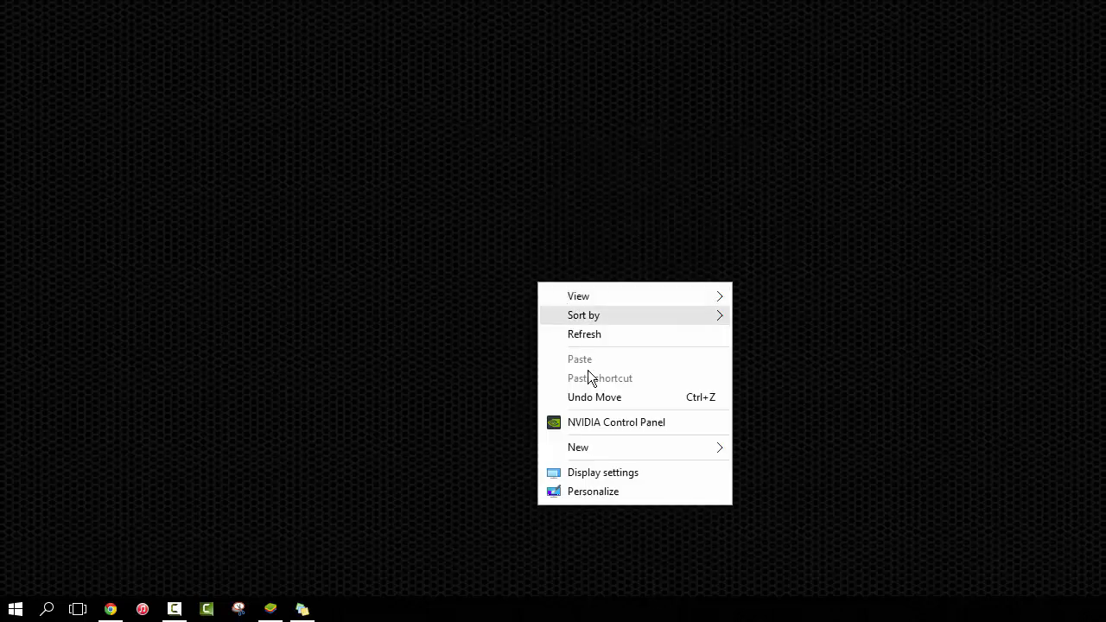
Choose Personalize to show the Start settings with all four options off
click(592, 491)
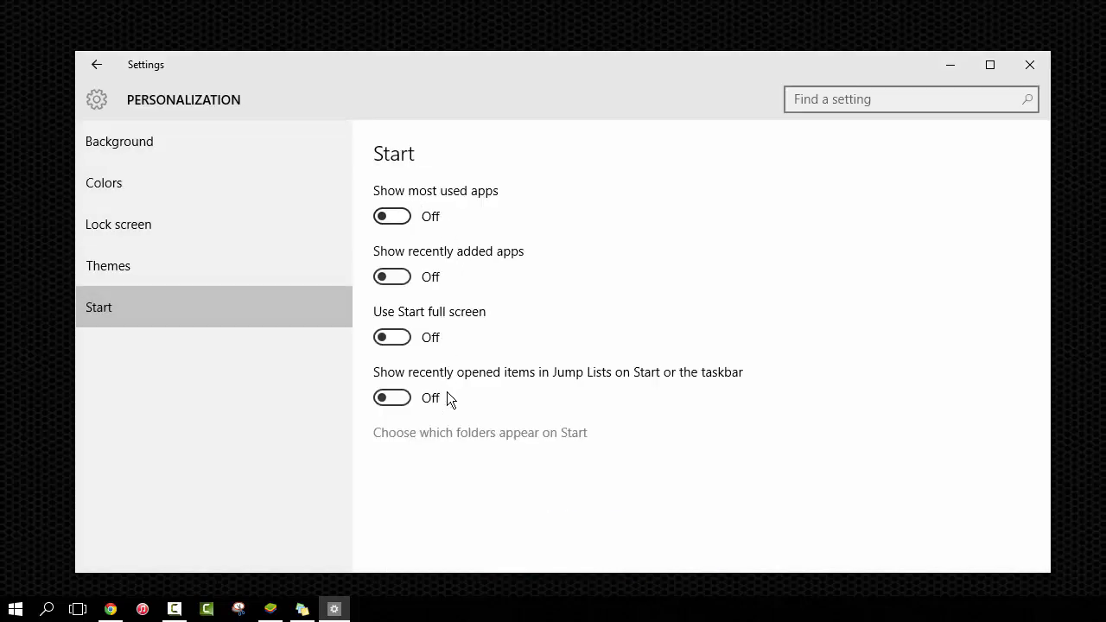
mouse_move(455, 254)
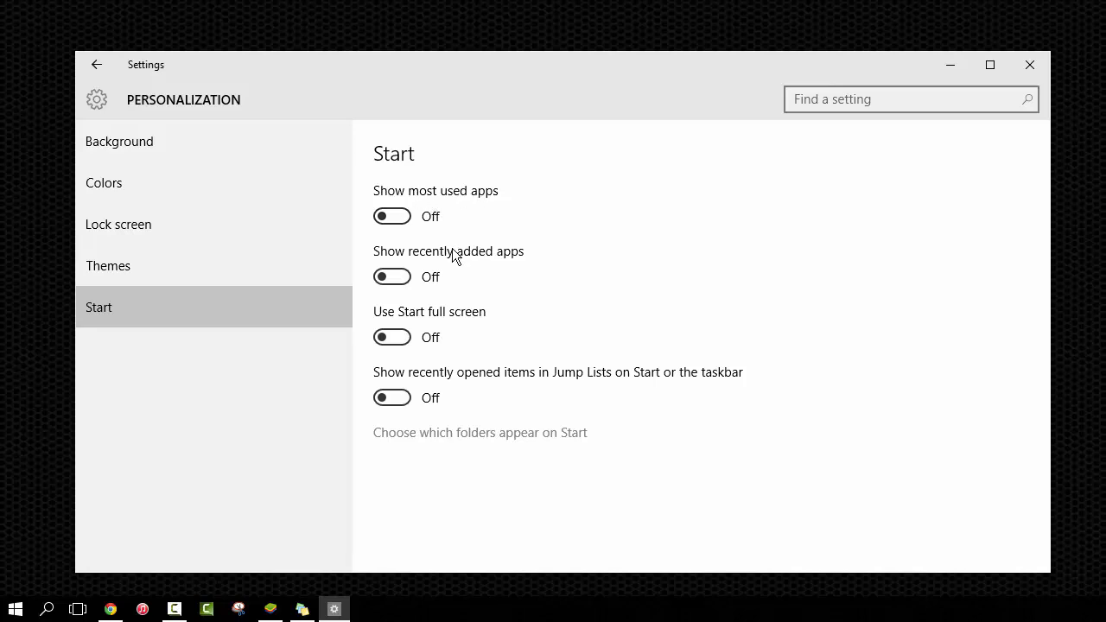
mouse_move(360, 258)
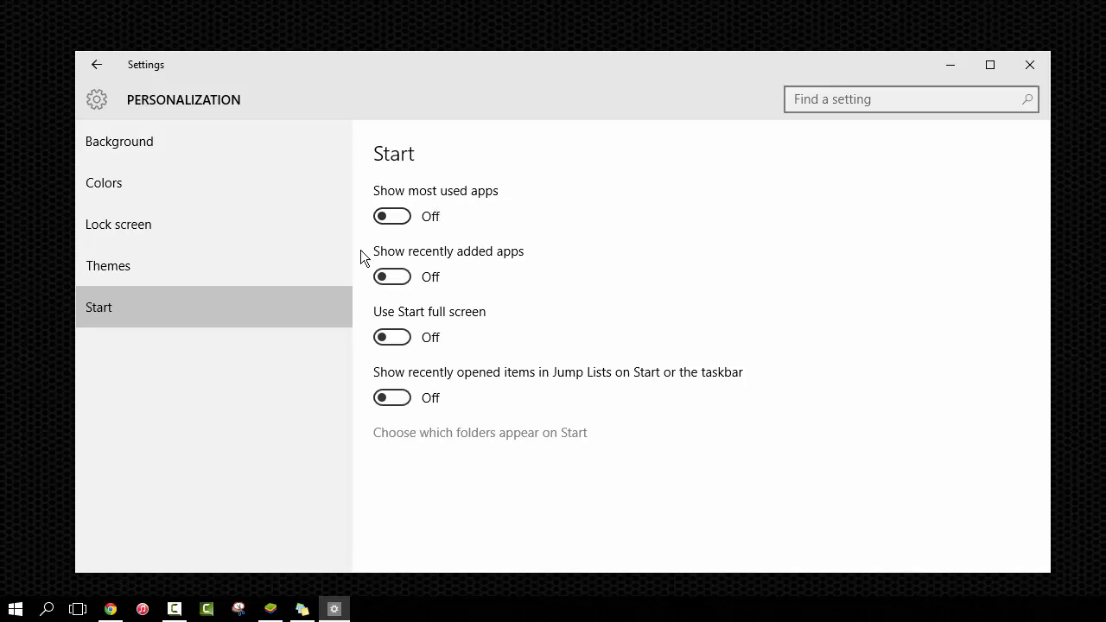
mouse_move(498, 617)
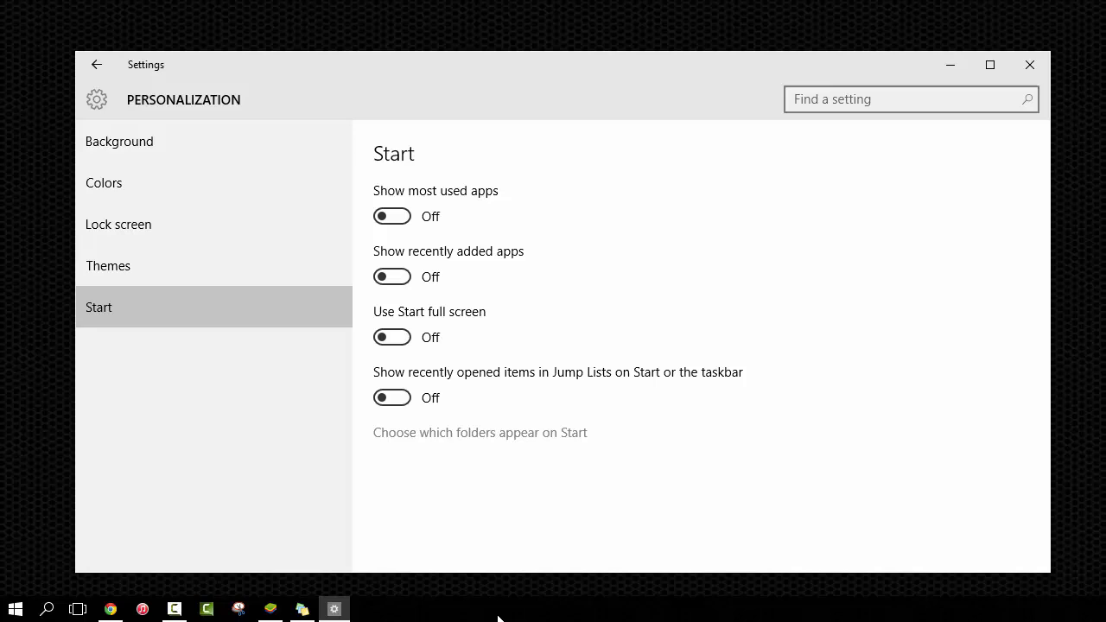
mouse_move(504, 331)
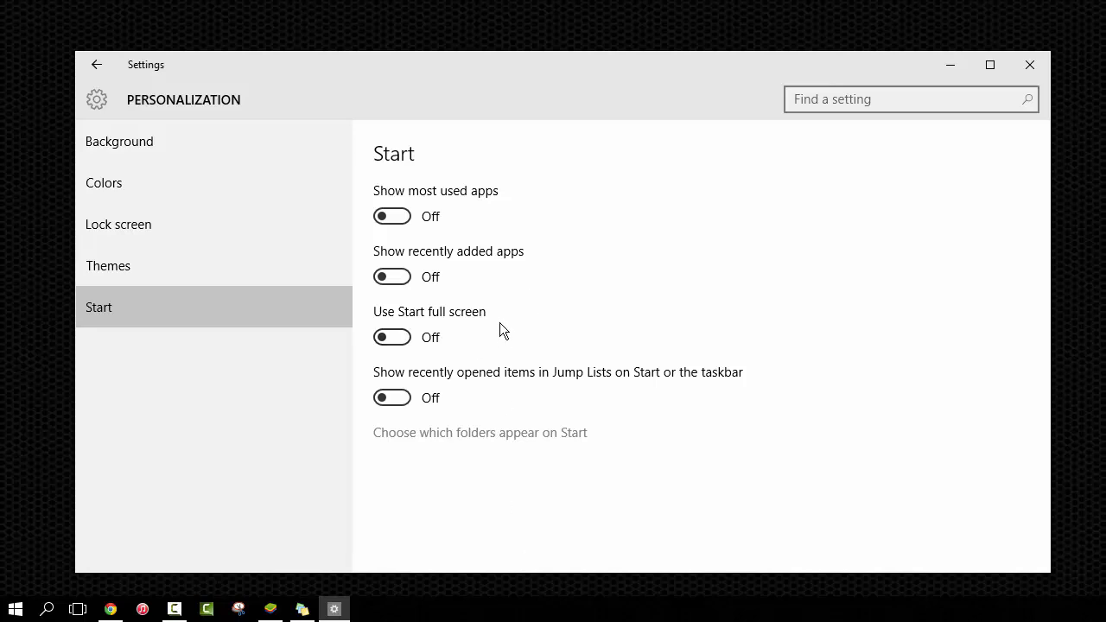
mouse_move(482, 333)
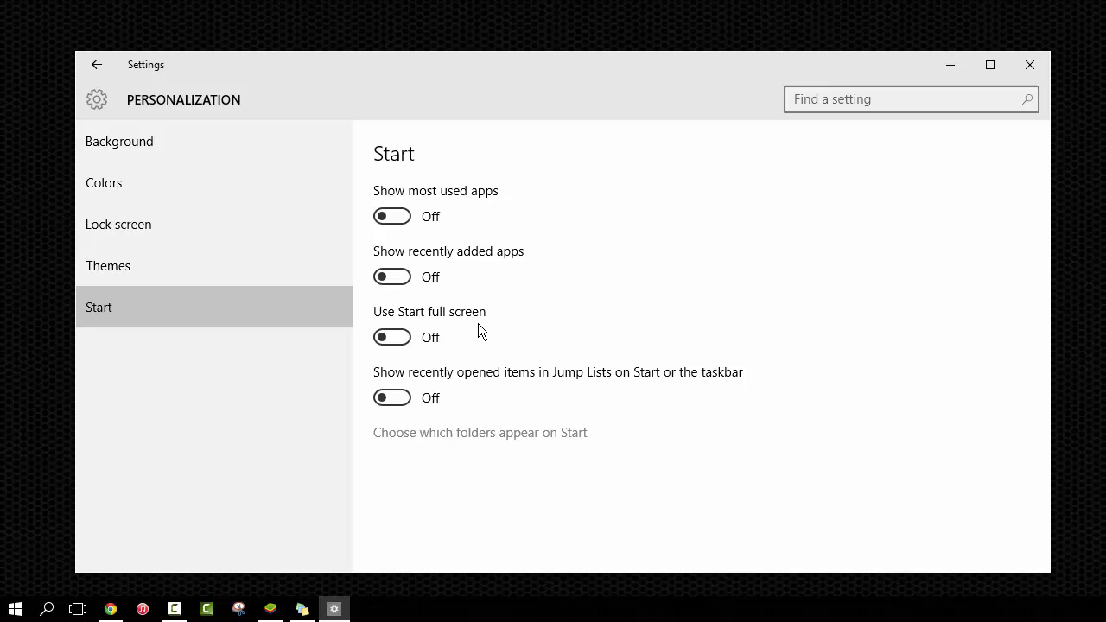
mouse_move(537, 388)
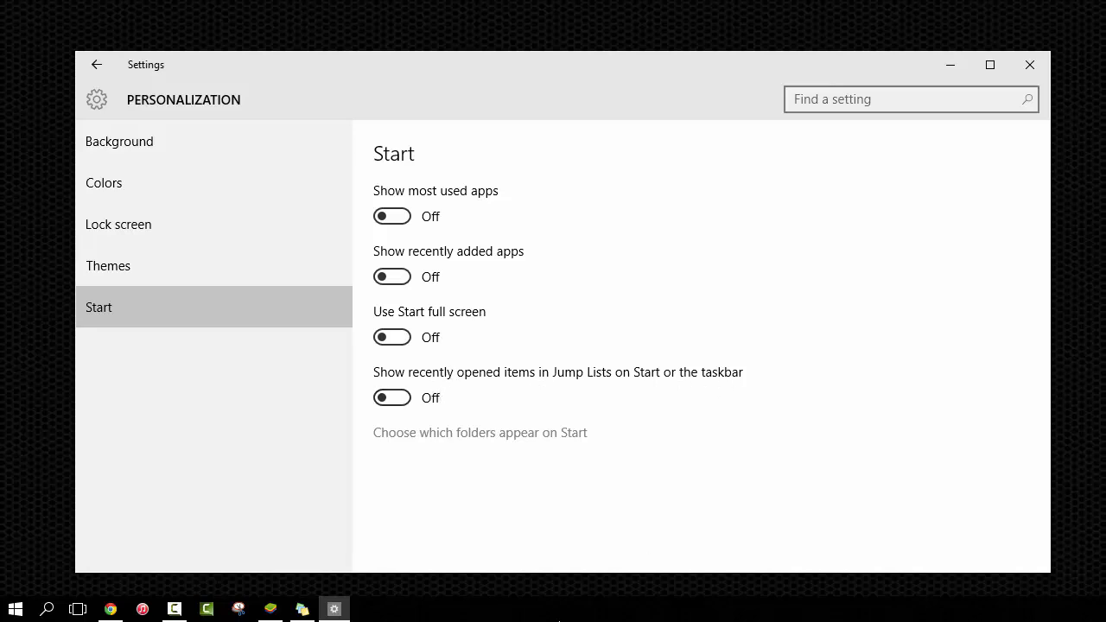
mouse_move(480, 439)
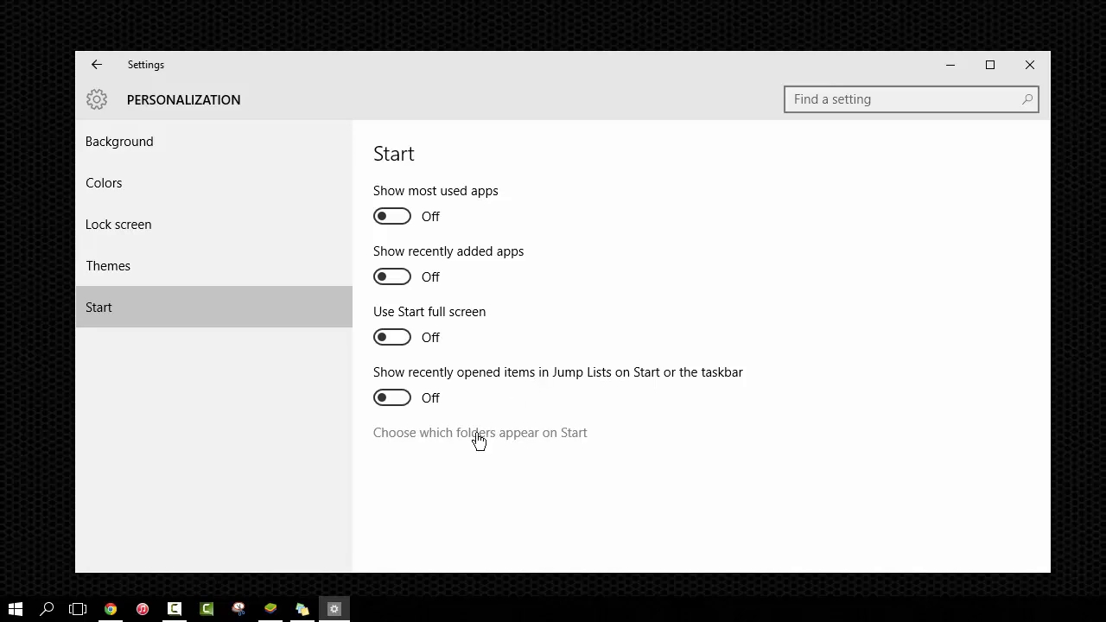
mouse_move(452, 442)
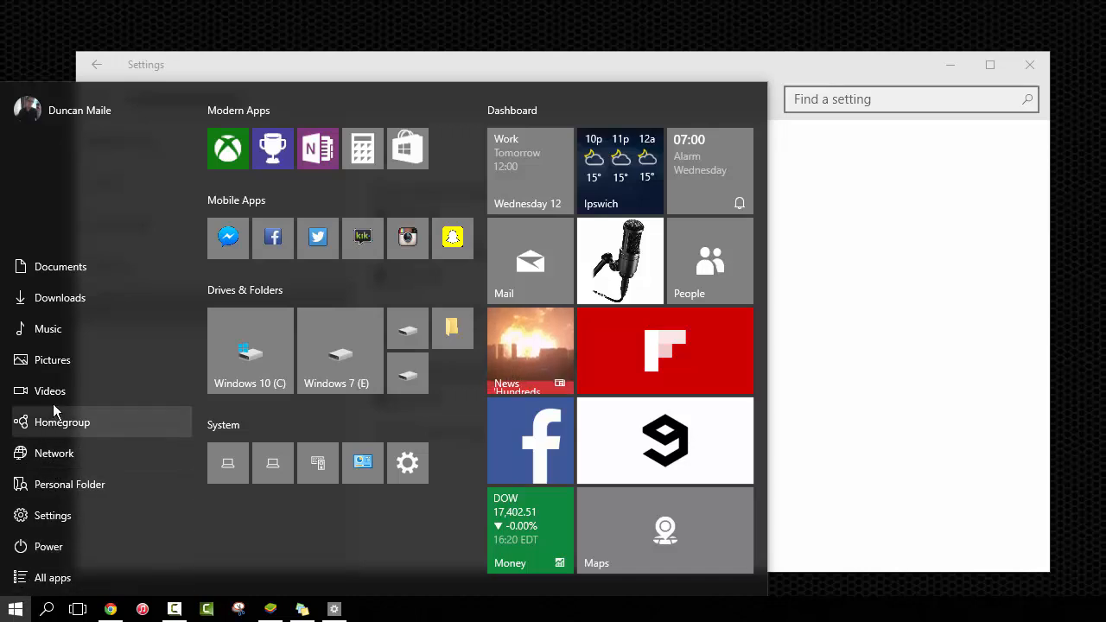
mouse_move(60, 266)
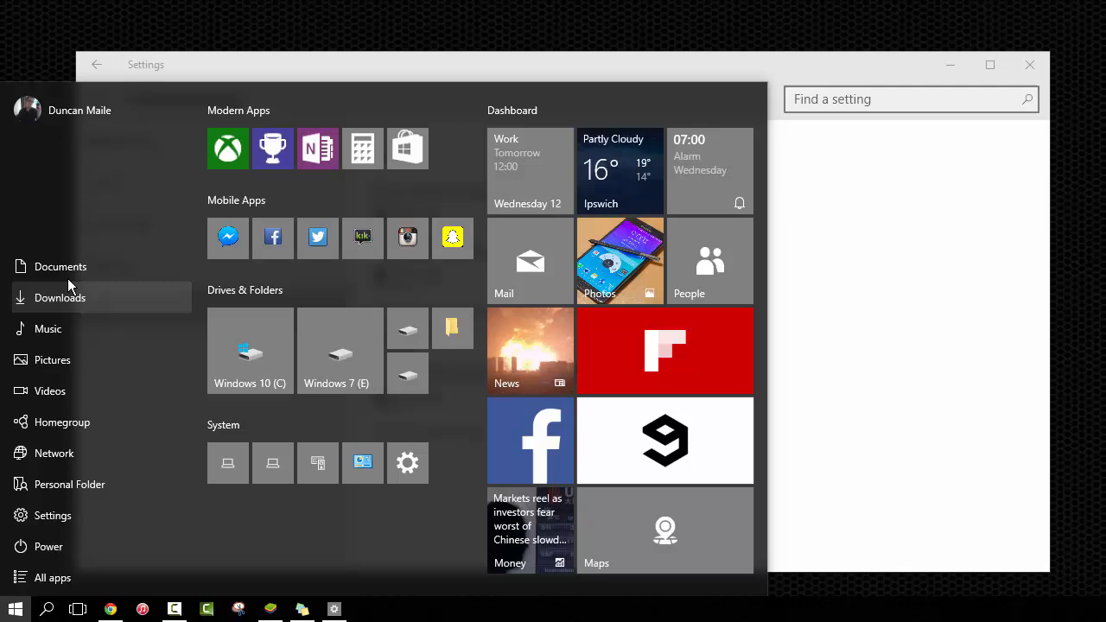
mouse_move(60, 266)
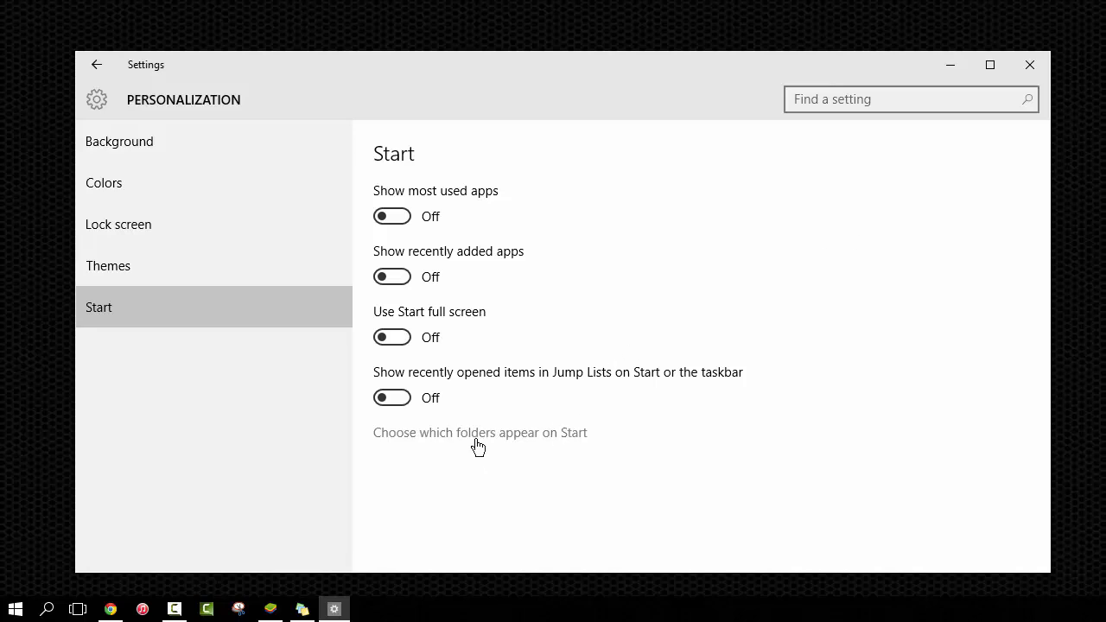
click(479, 432)
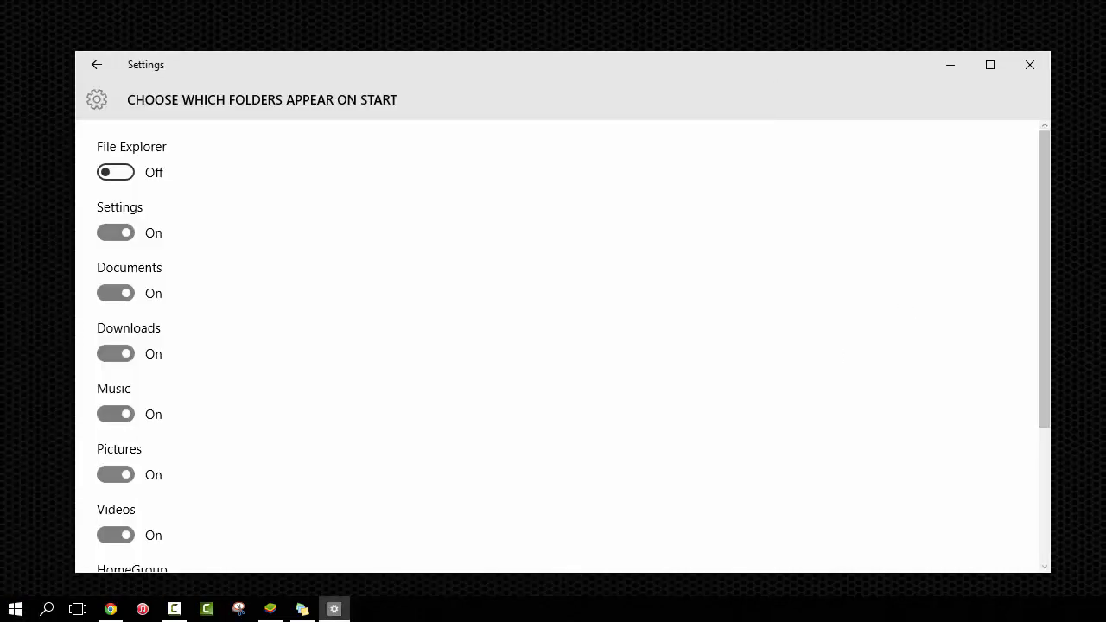
click(97, 64)
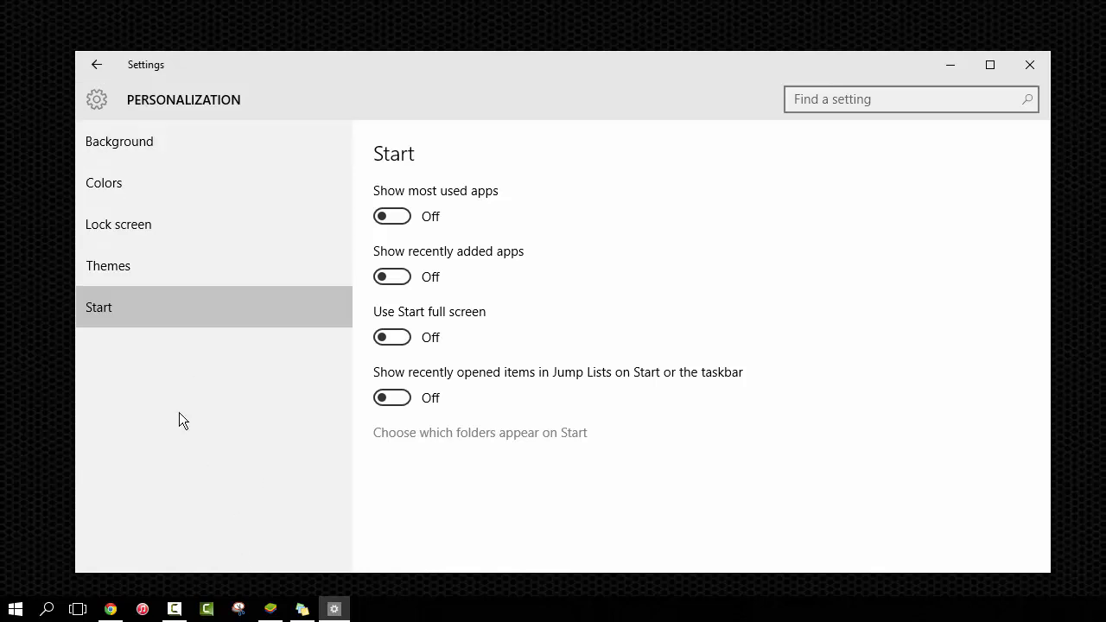
Turn off colour on Start, taskbar and action center while keeping transparency on
click(104, 182)
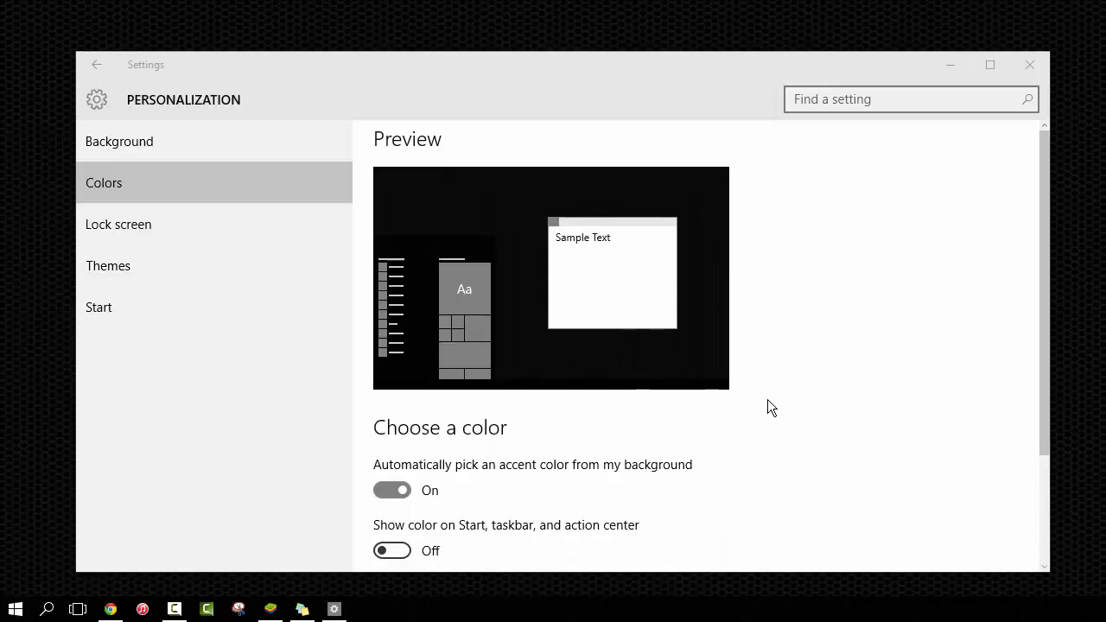
scroll(down, 3)
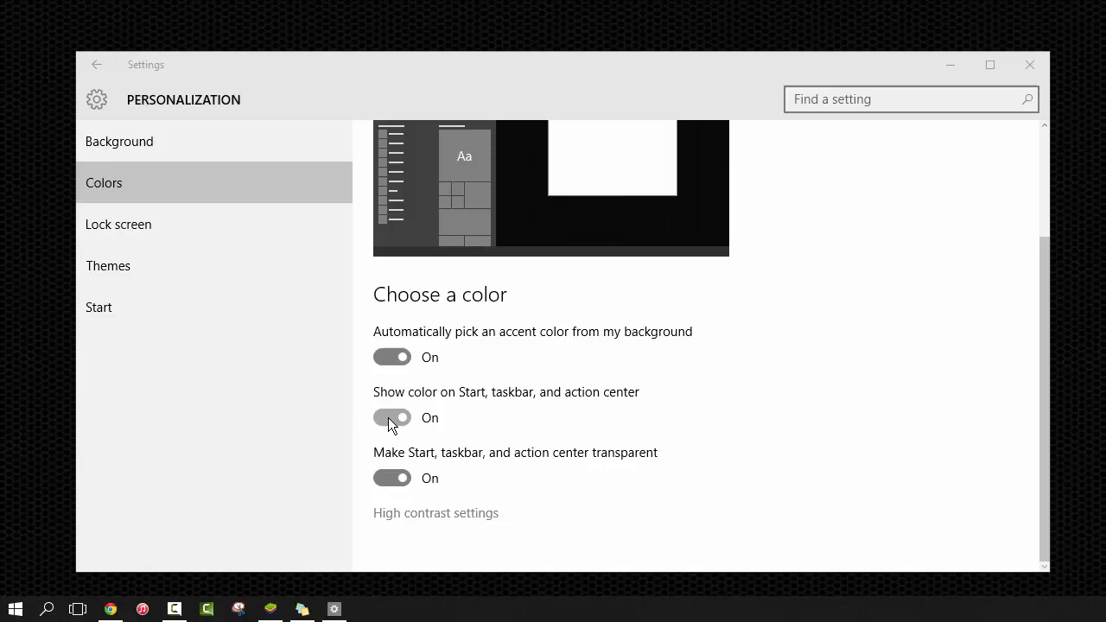
click(392, 417)
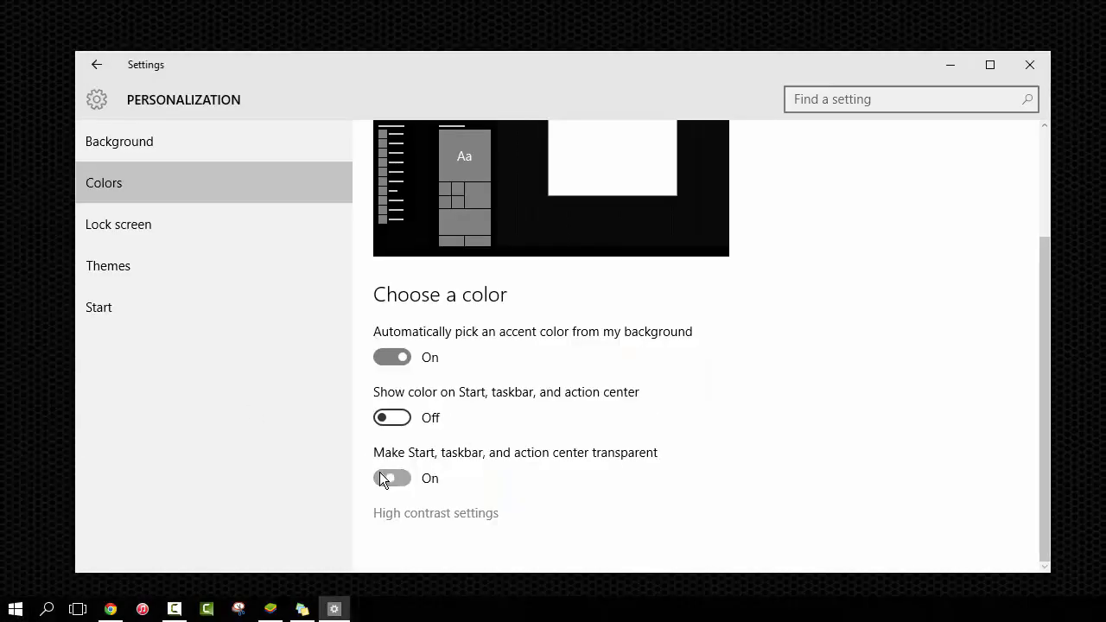
click(14, 609)
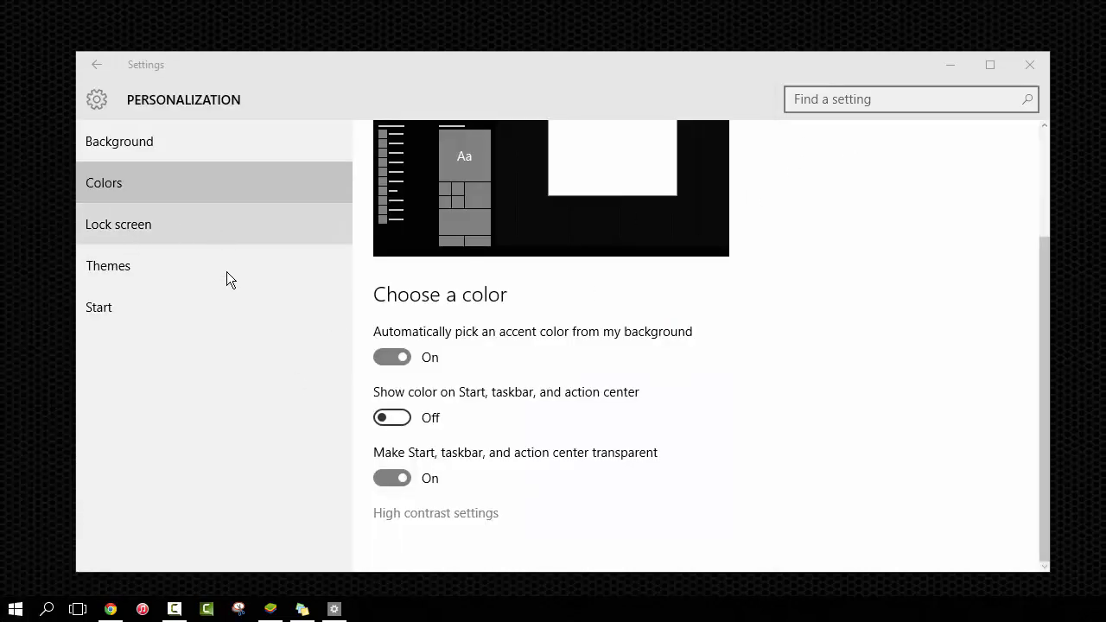
click(119, 224)
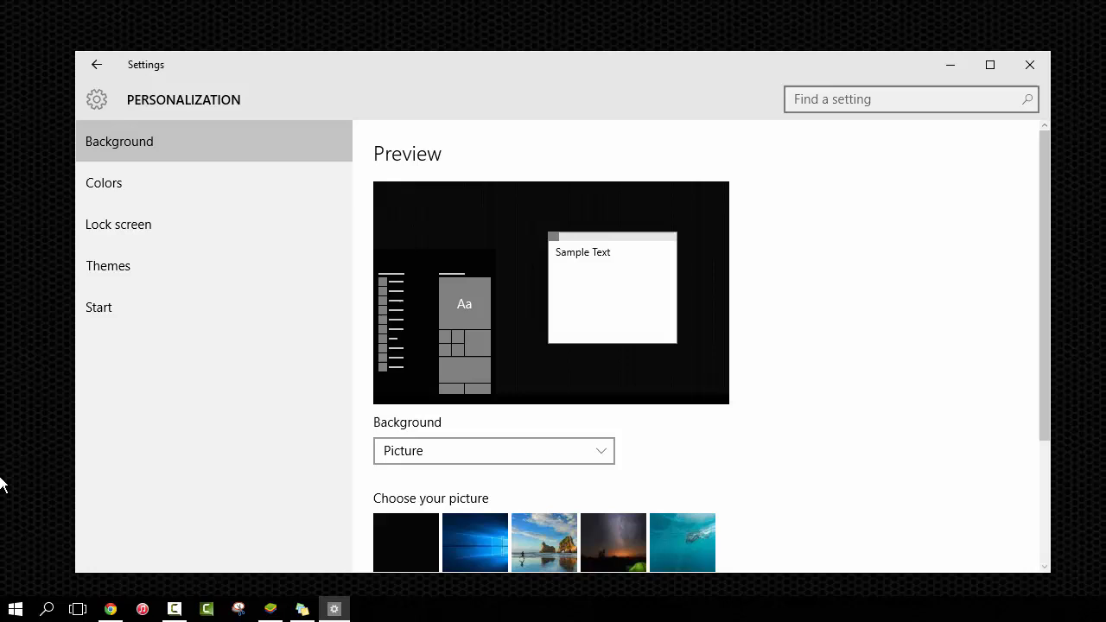
click(14, 609)
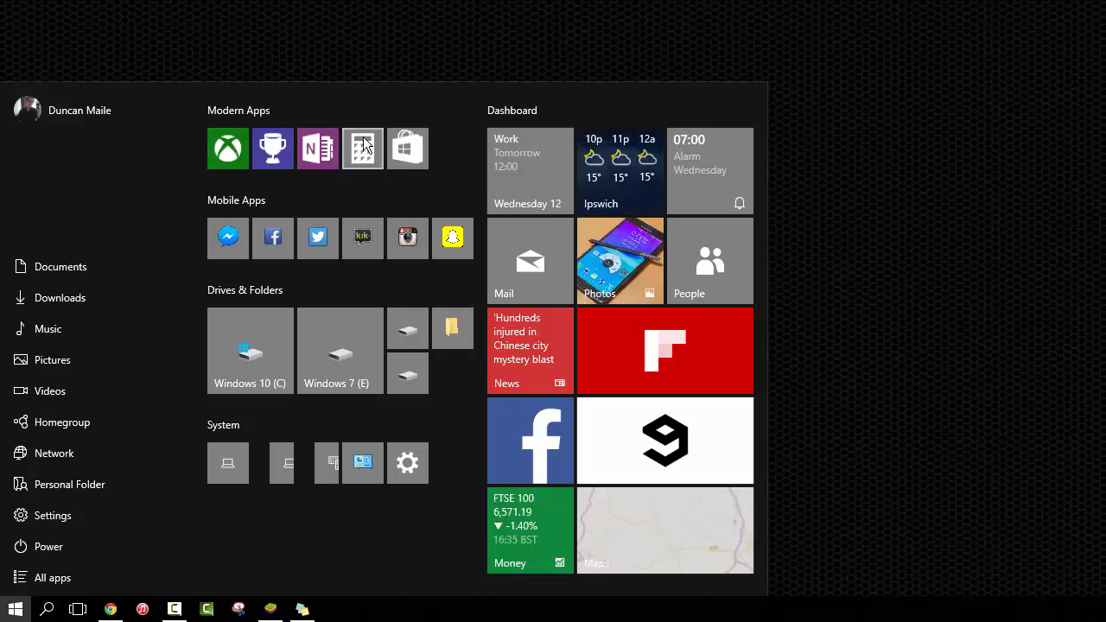
mouse_move(368, 159)
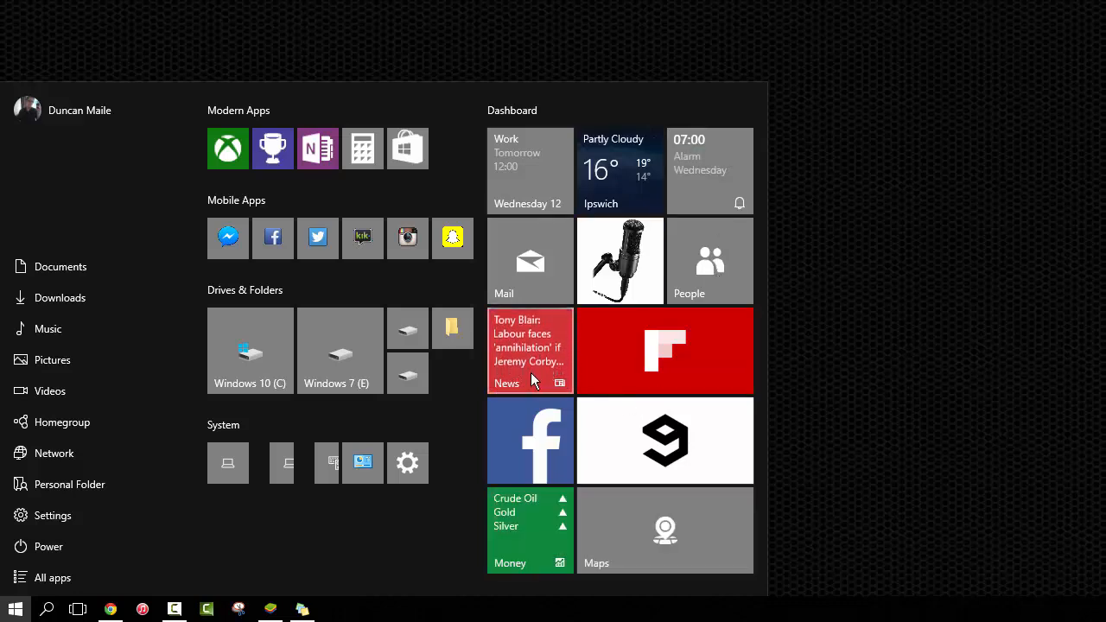
mouse_move(551, 467)
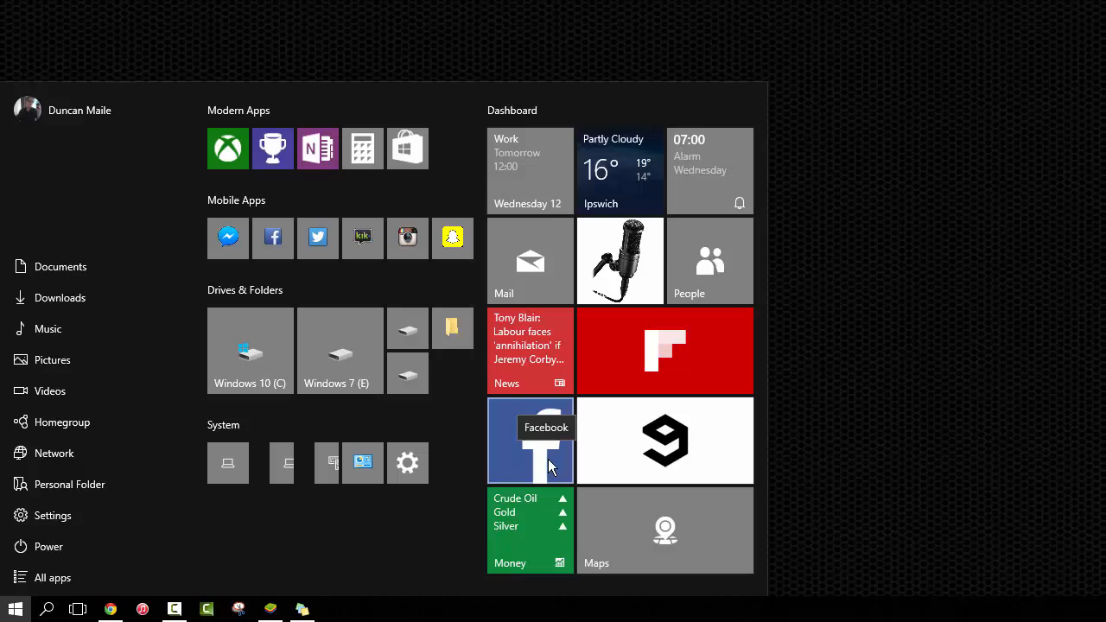
mouse_move(545, 529)
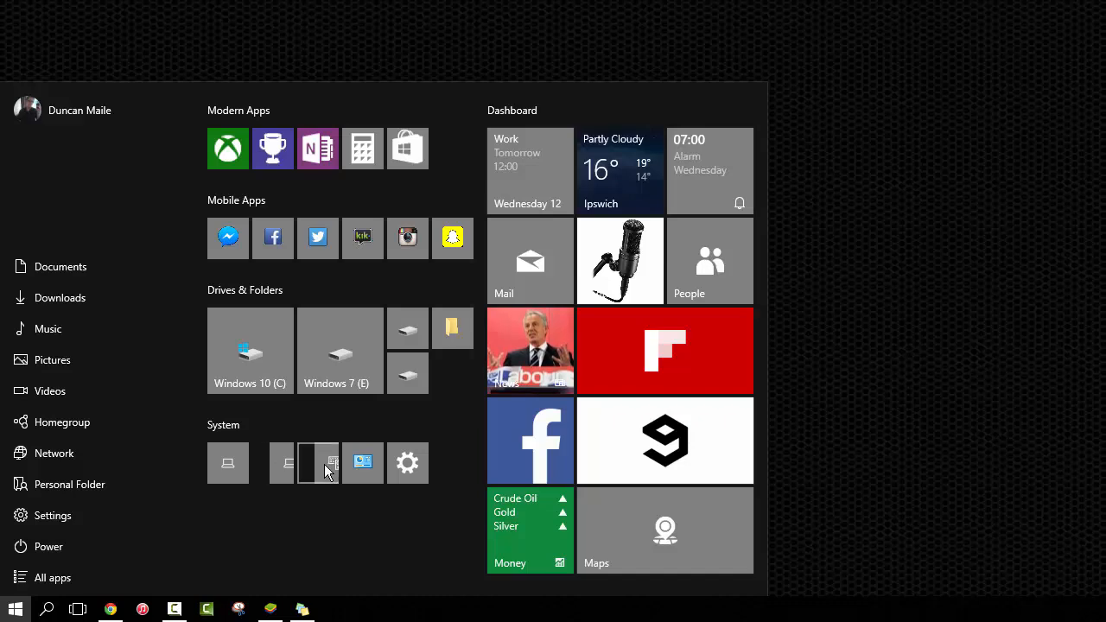
mouse_move(460, 399)
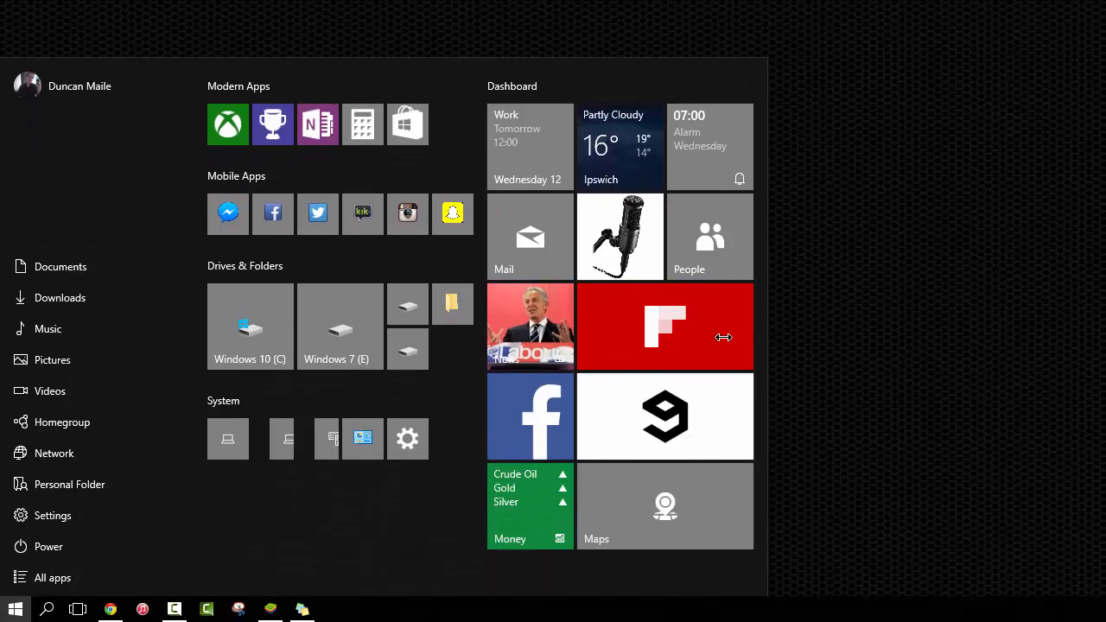
mouse_move(864, 329)
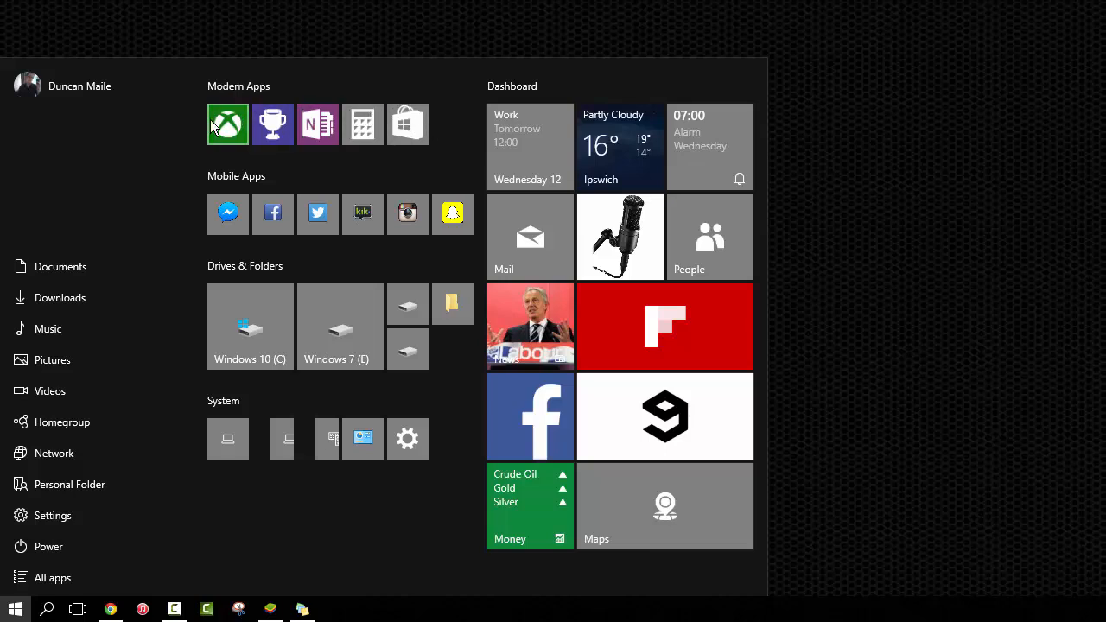
mouse_move(246, 178)
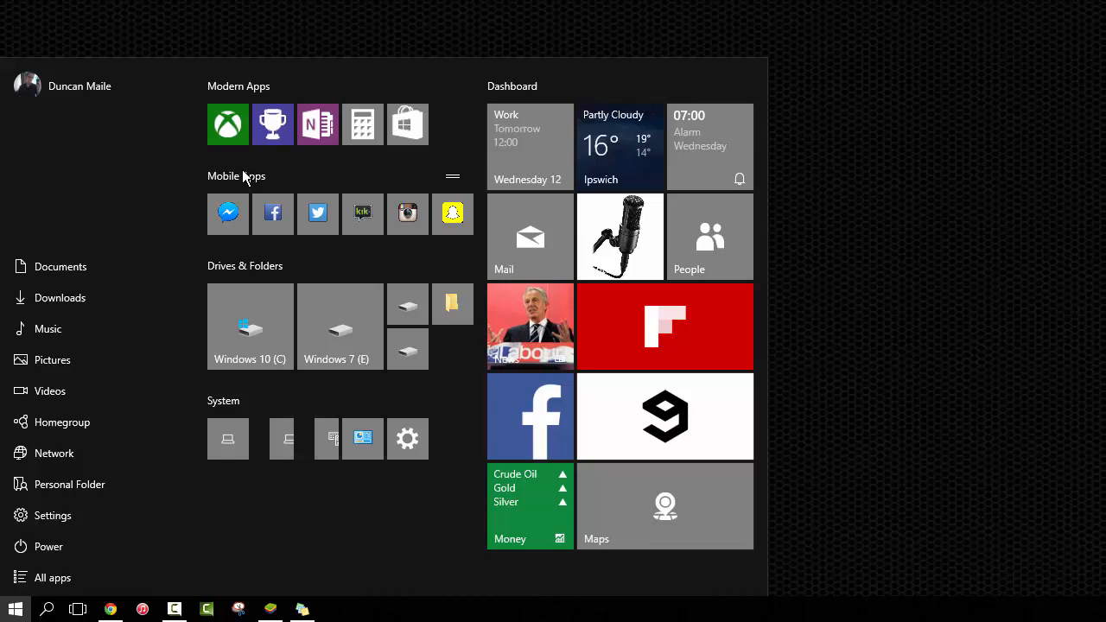
mouse_move(238, 191)
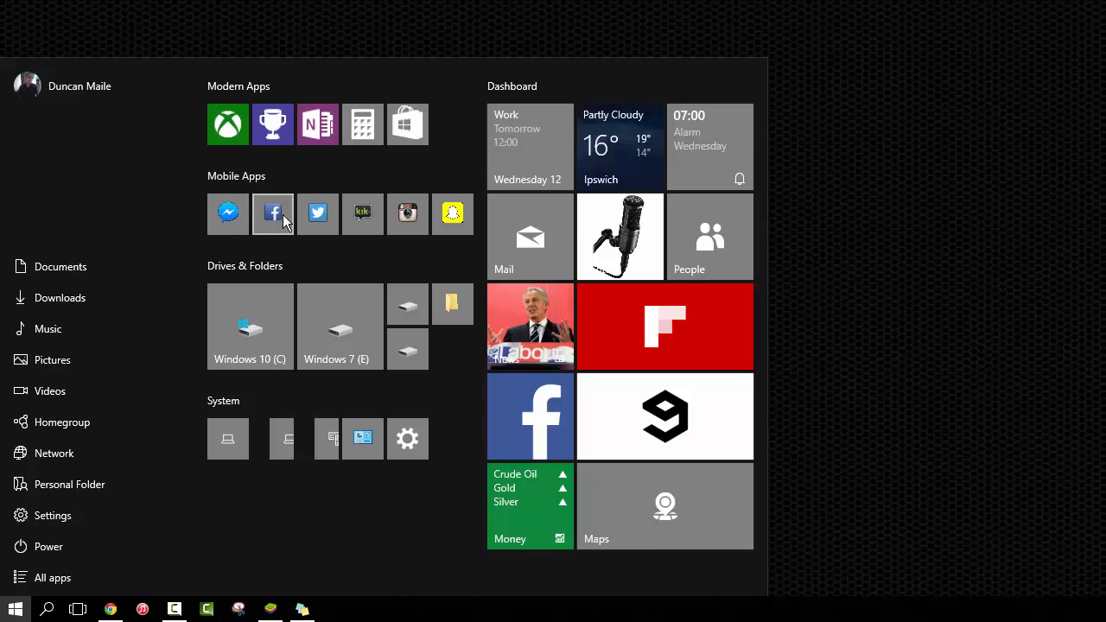
mouse_move(318, 213)
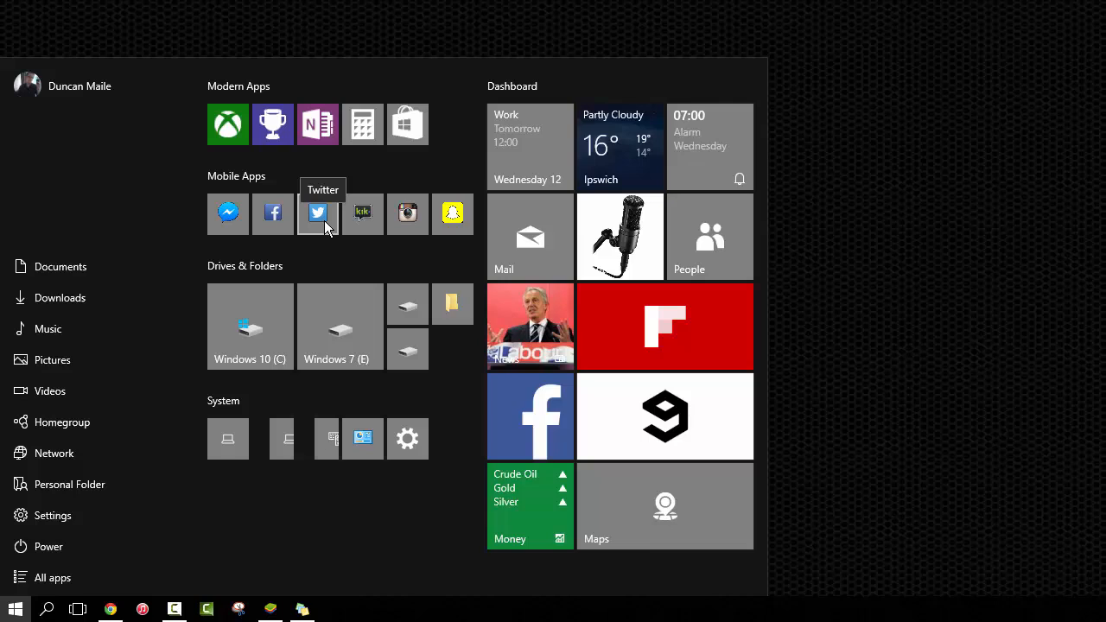
mouse_move(362, 214)
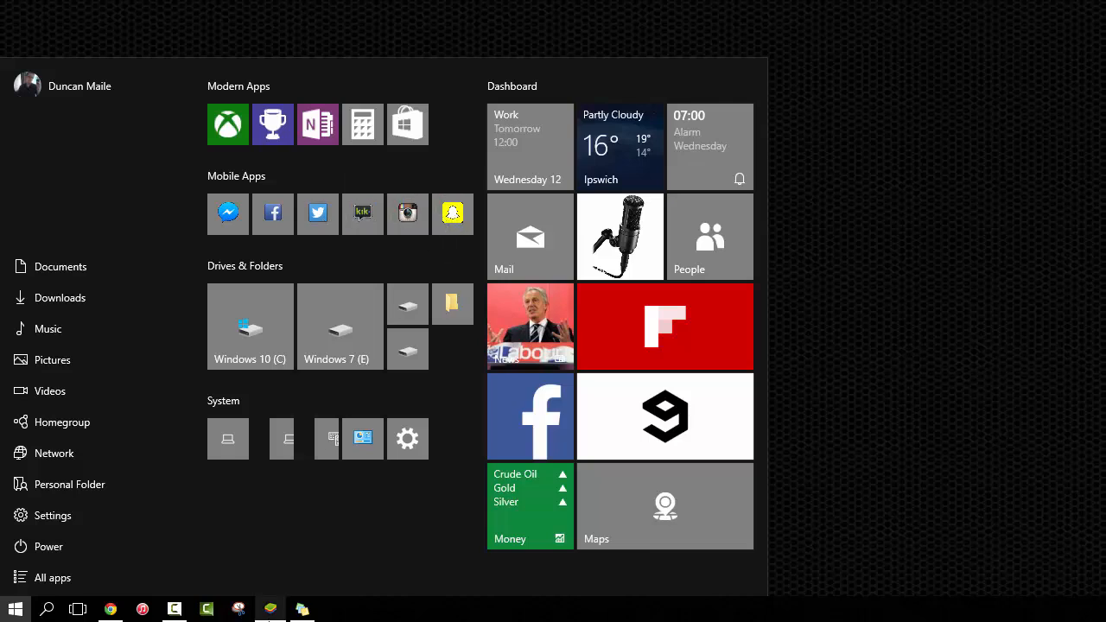
mouse_move(270, 609)
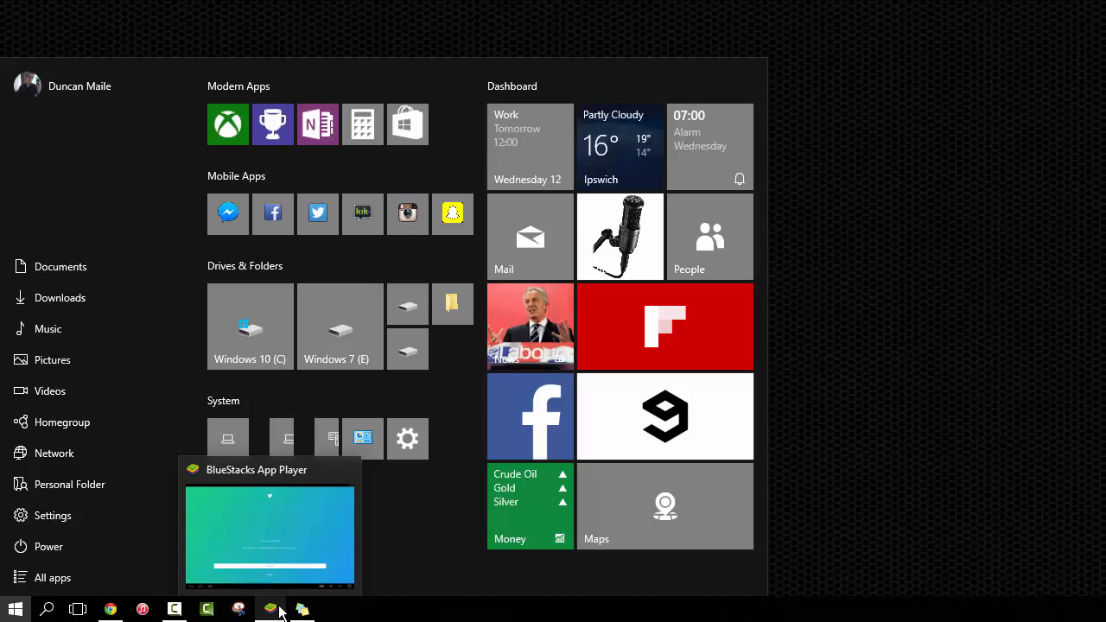
Bring up the Kik welcome screen in BlueStacks App Player, then open Start
click(271, 609)
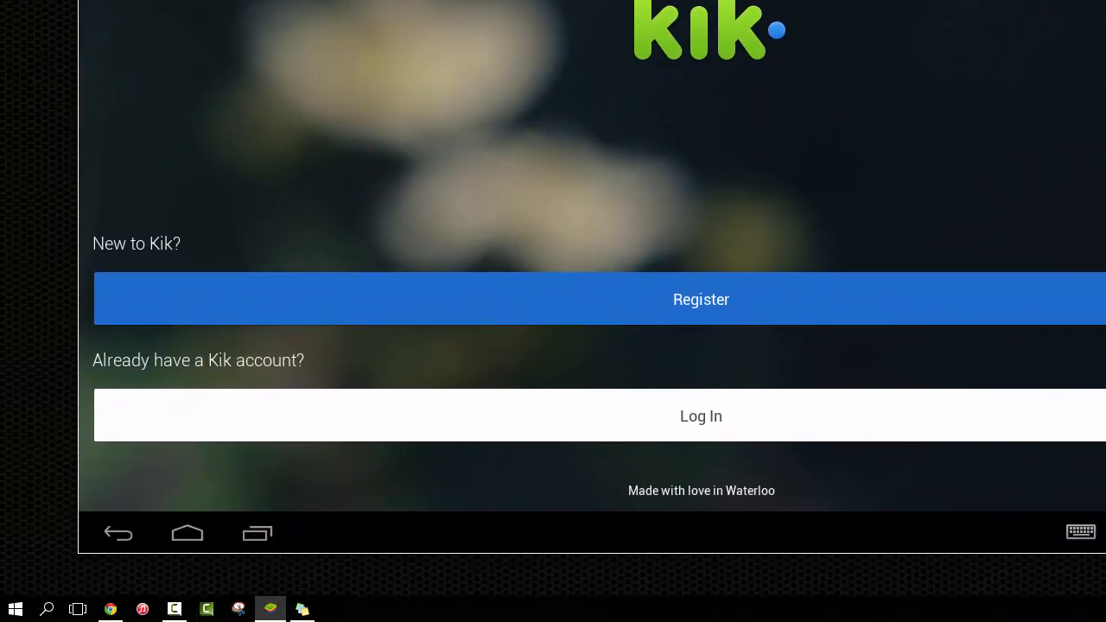
click(14, 609)
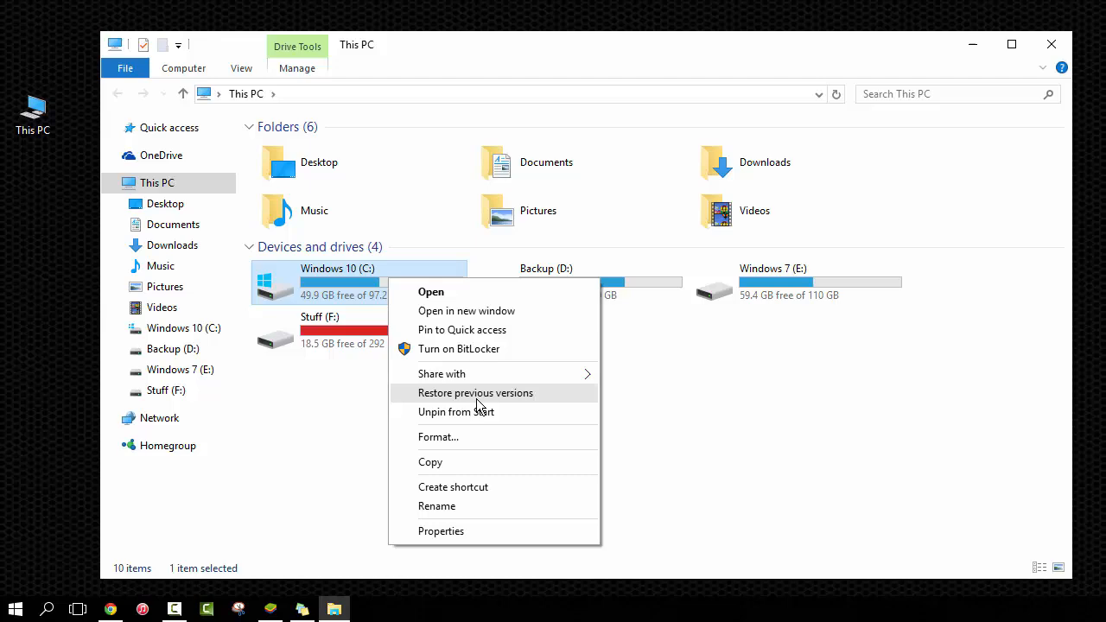
mouse_move(763, 497)
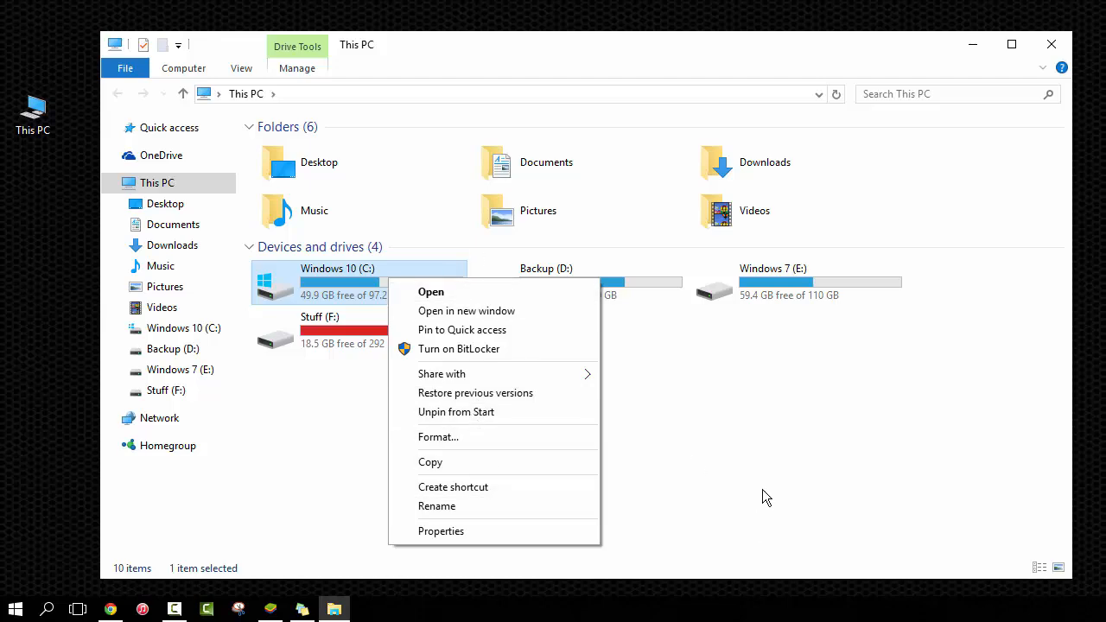
Dismiss the Windows 10 (C:) drive menu and return to the Drives & Folders tiles
click(14, 609)
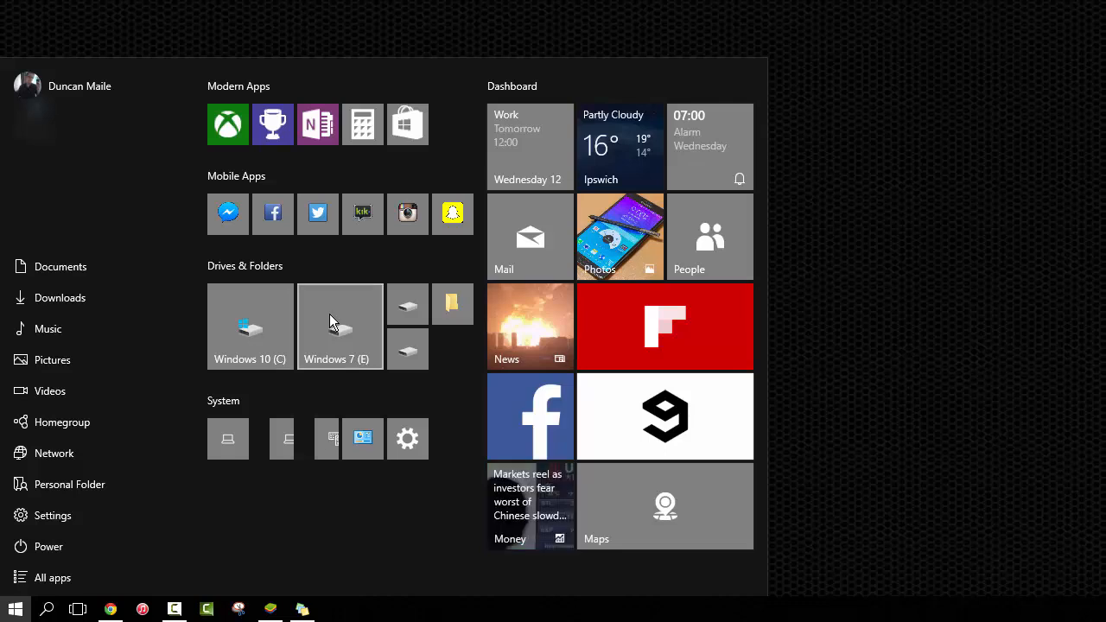
mouse_move(279, 355)
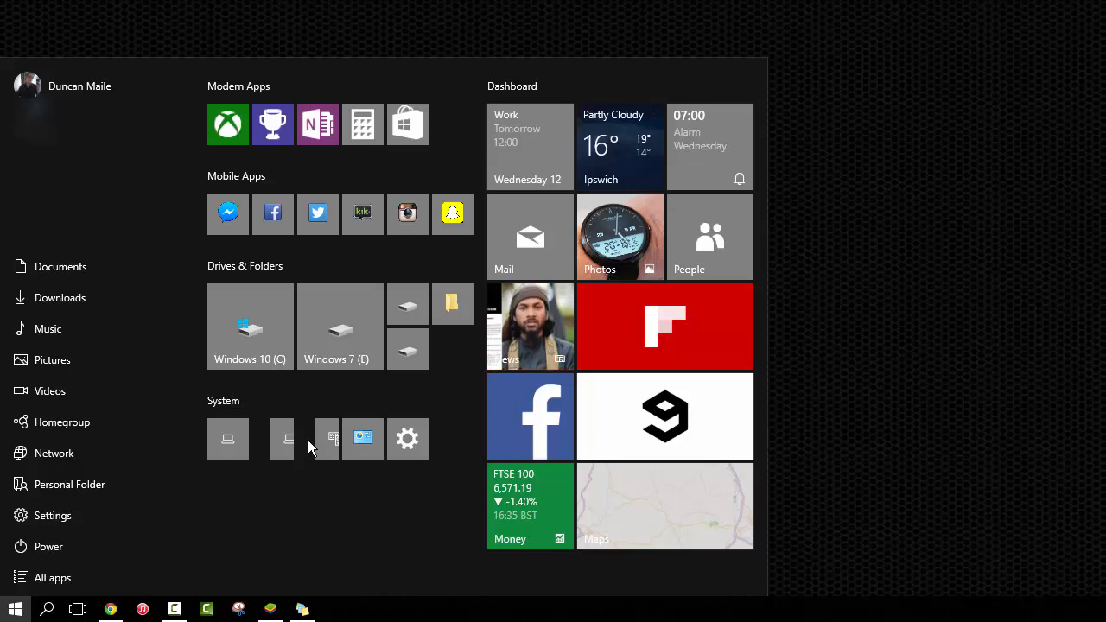
mouse_move(317, 438)
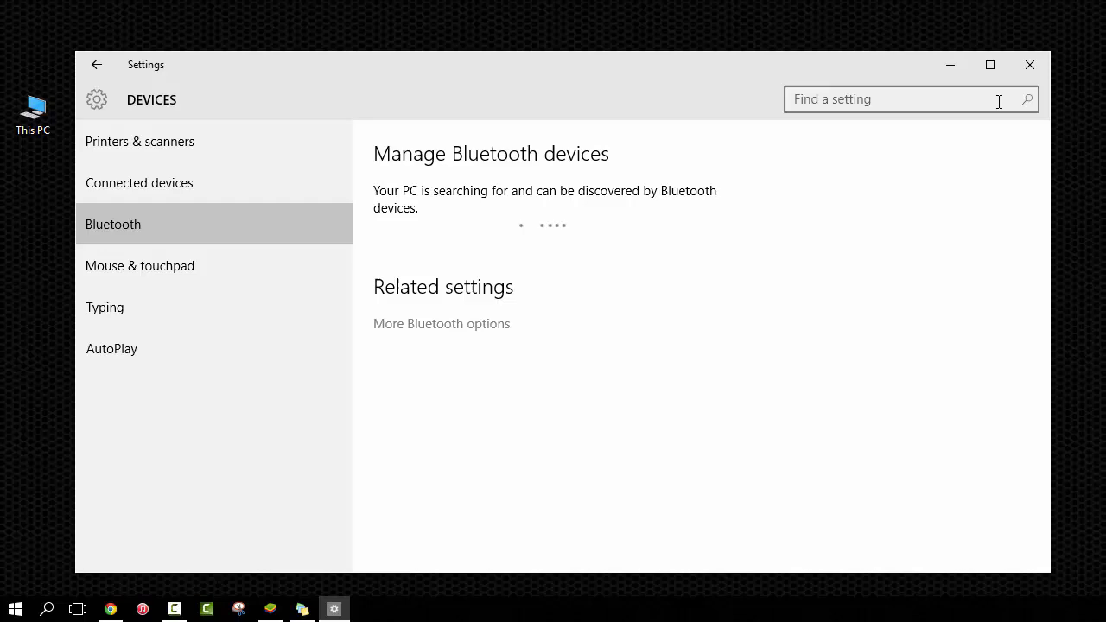
Return to the main Settings categories, then close Settings and reopen Start
click(97, 64)
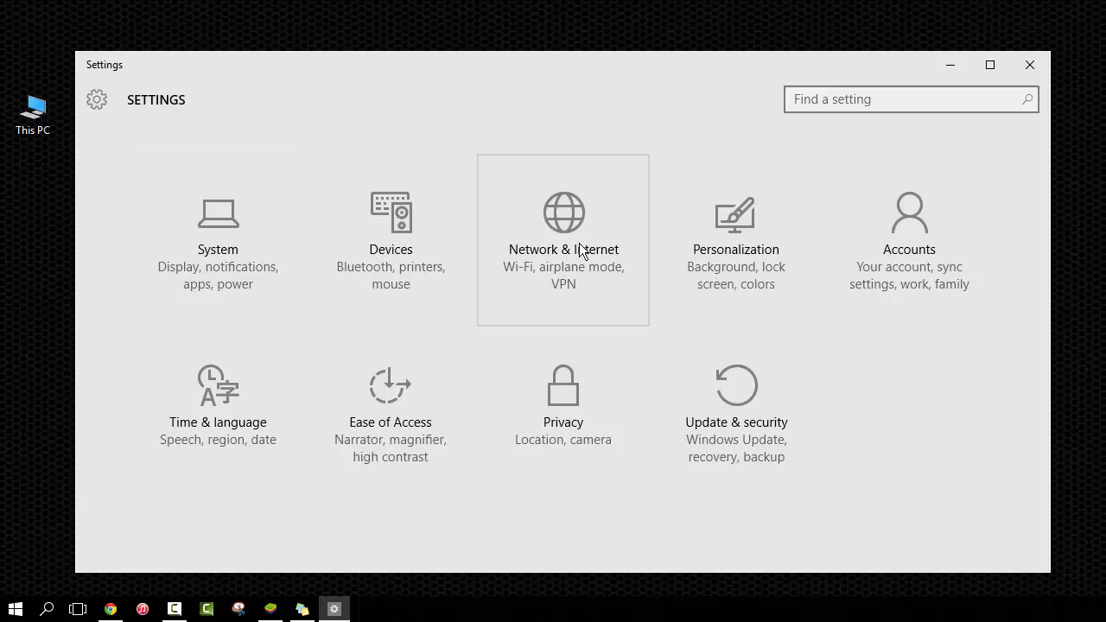
mouse_move(529, 276)
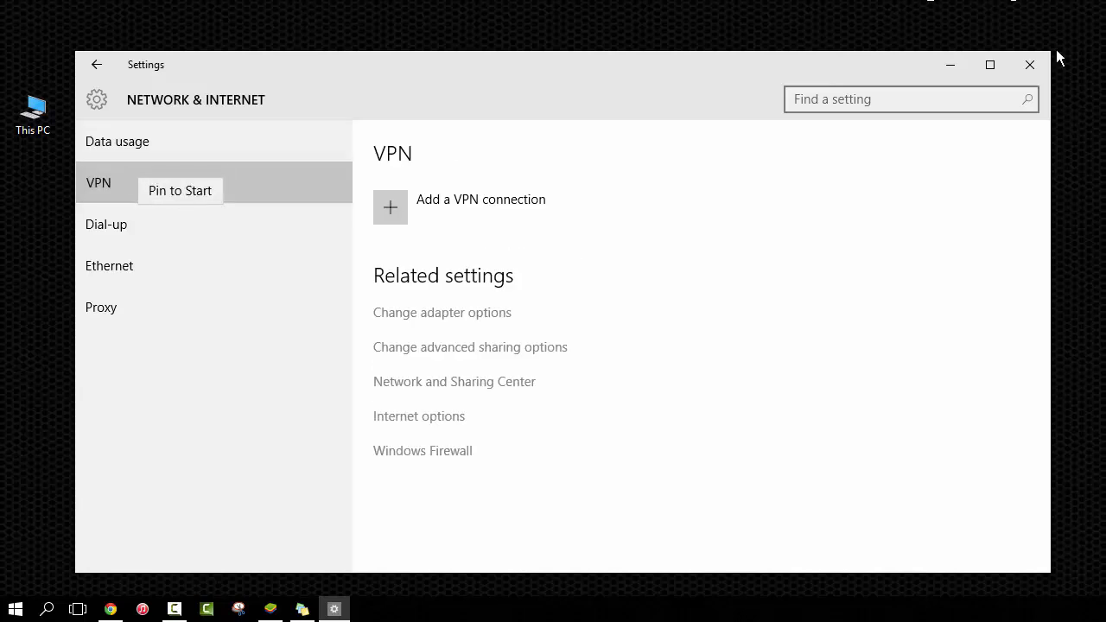
click(14, 609)
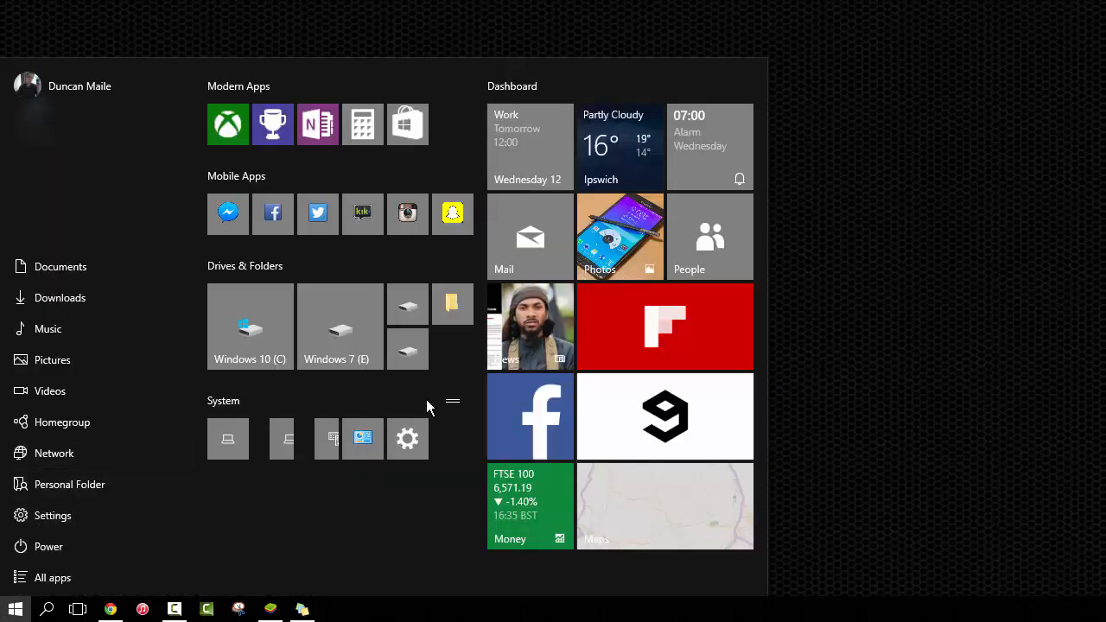
mouse_move(362, 439)
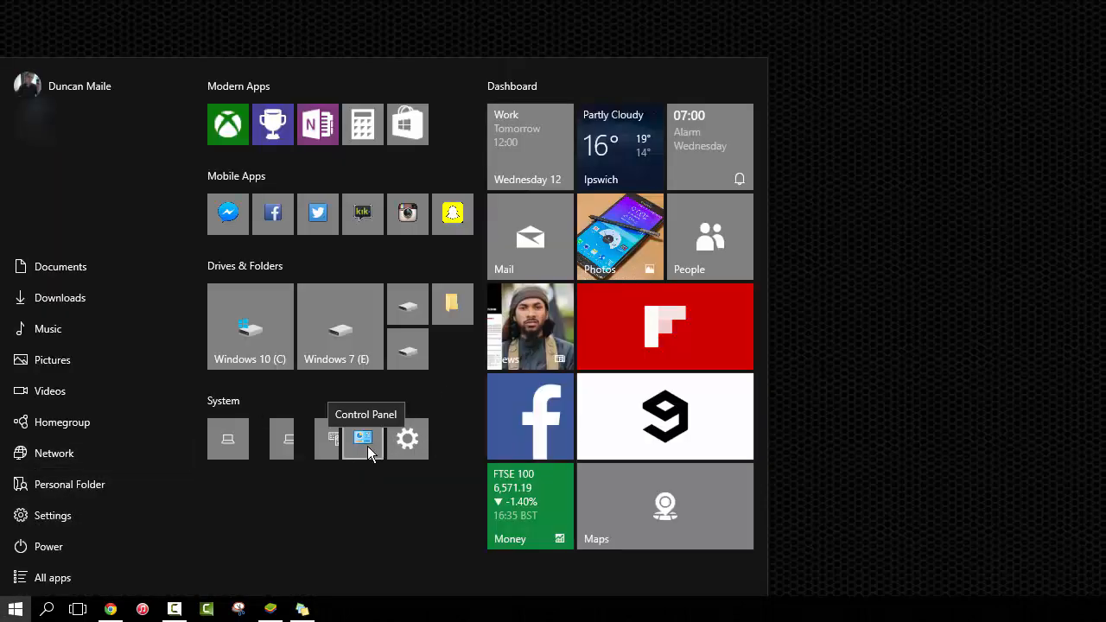
Launch Control Panel from the Start menu's System tile group
click(362, 438)
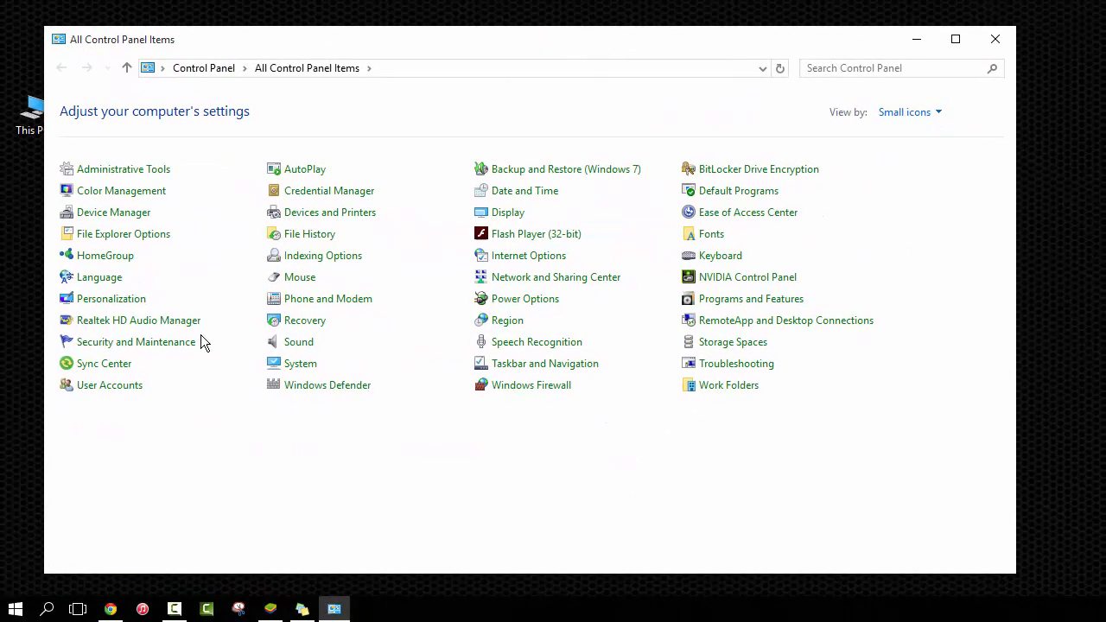
mouse_move(995, 40)
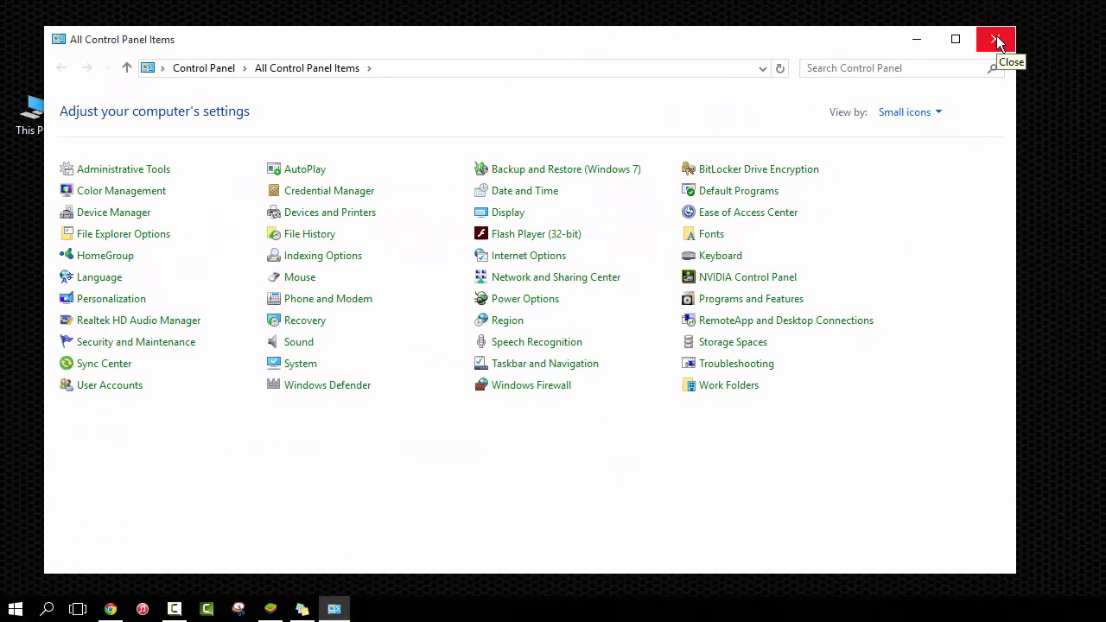